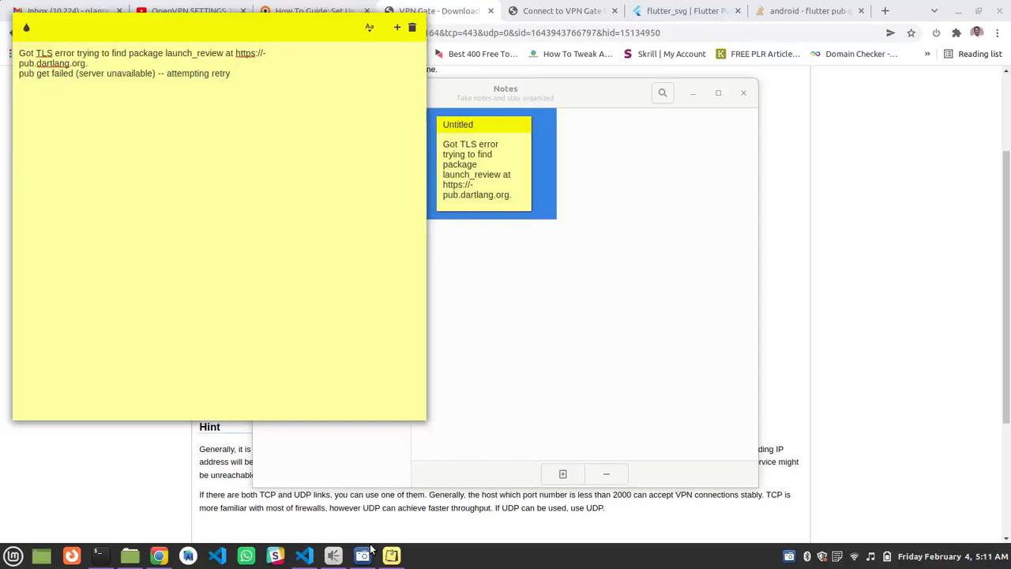
- Read the Stack Overflow answer saying an ISP block broke pub get and a VPN fixed it
{"action": "left_click", "coordinate": [230, 73]}
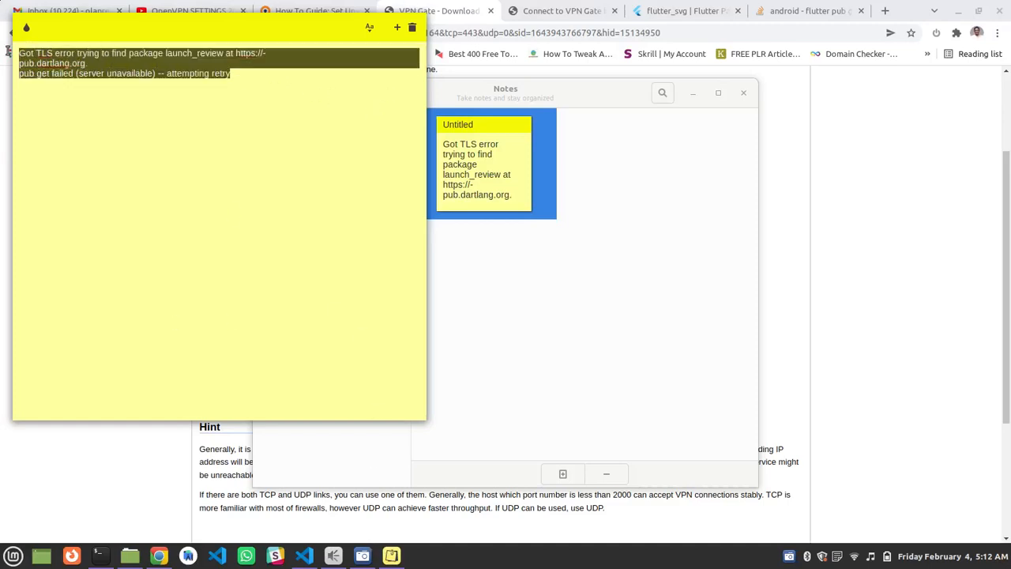
{"action": "left_click", "coordinate": [211, 179]}
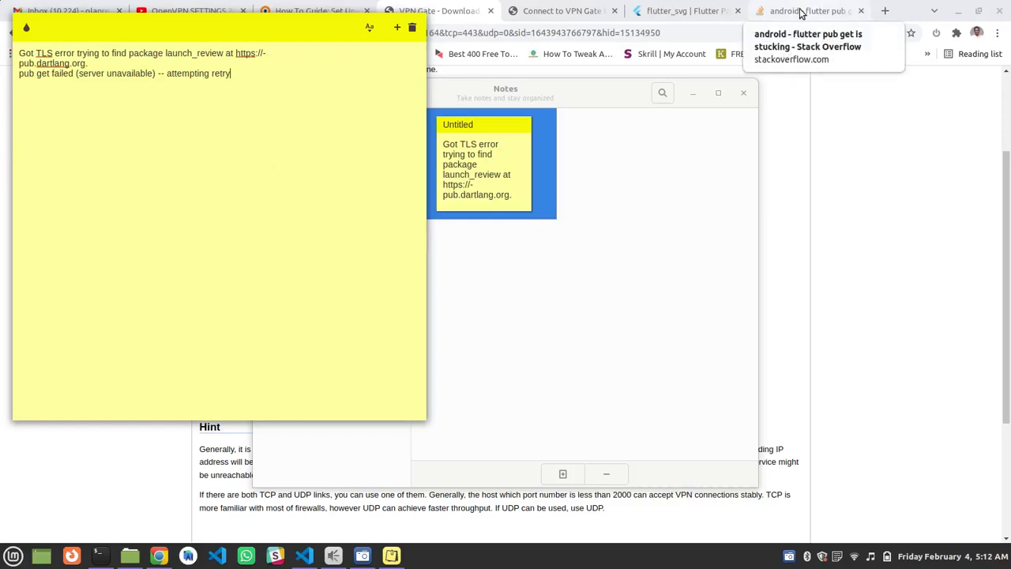
{"action": "left_click", "coordinate": [805, 9]}
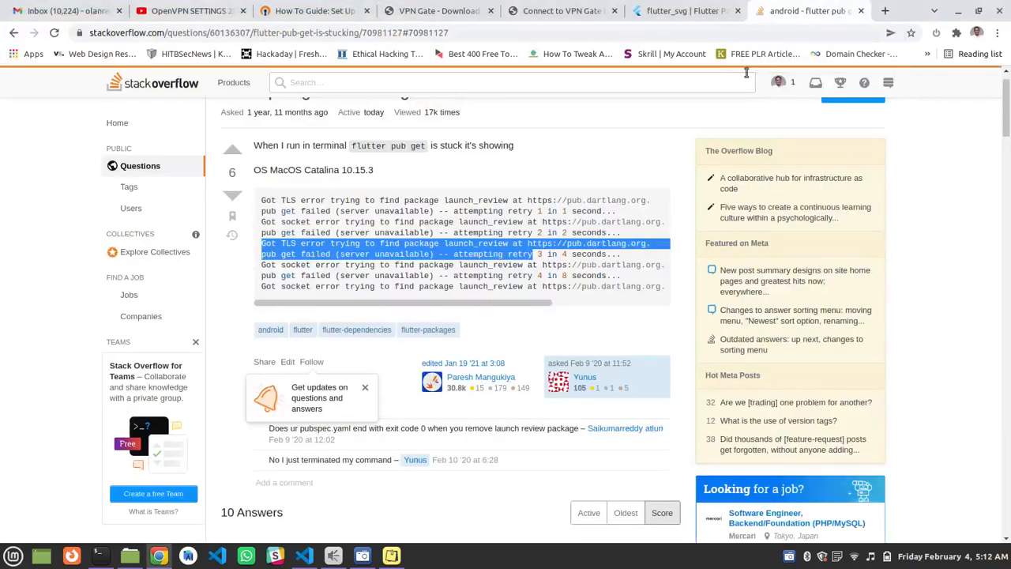
{"action": "mouse_move", "coordinate": [310, 317]}
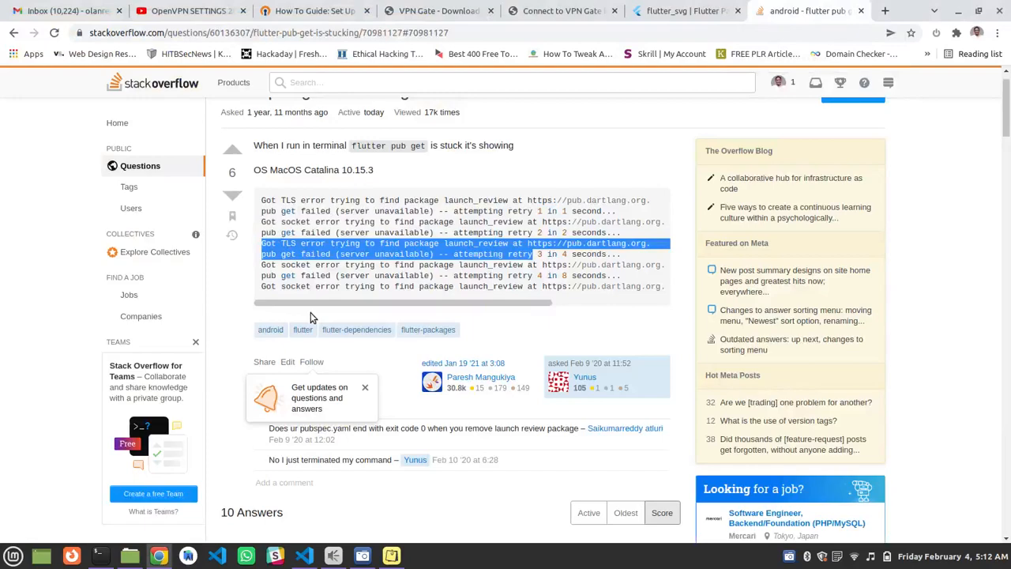
{"action": "scroll", "scroll_direction": "down", "scroll_amount": 3}
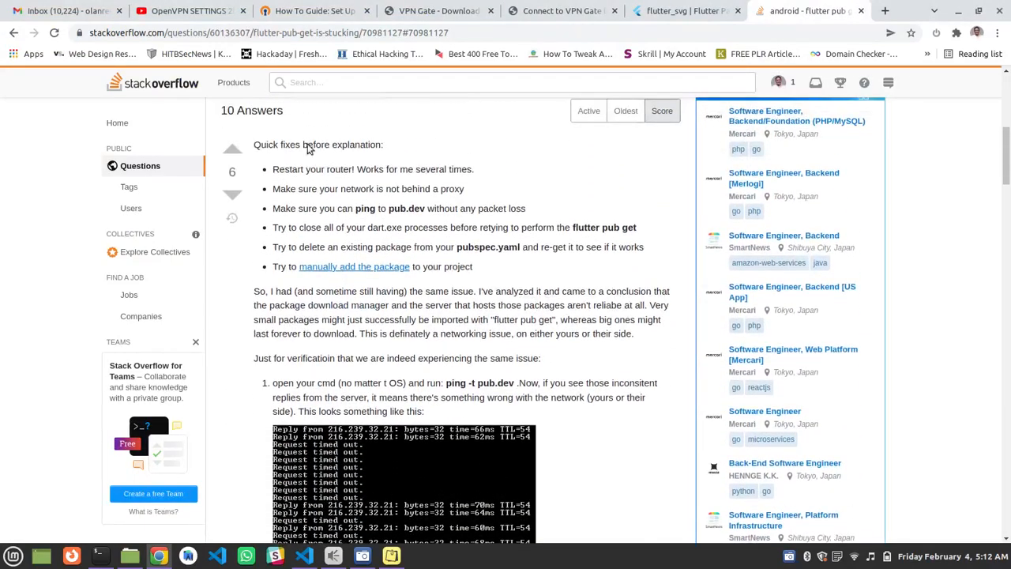
{"action": "scroll", "scroll_direction": "down", "scroll_amount": 3}
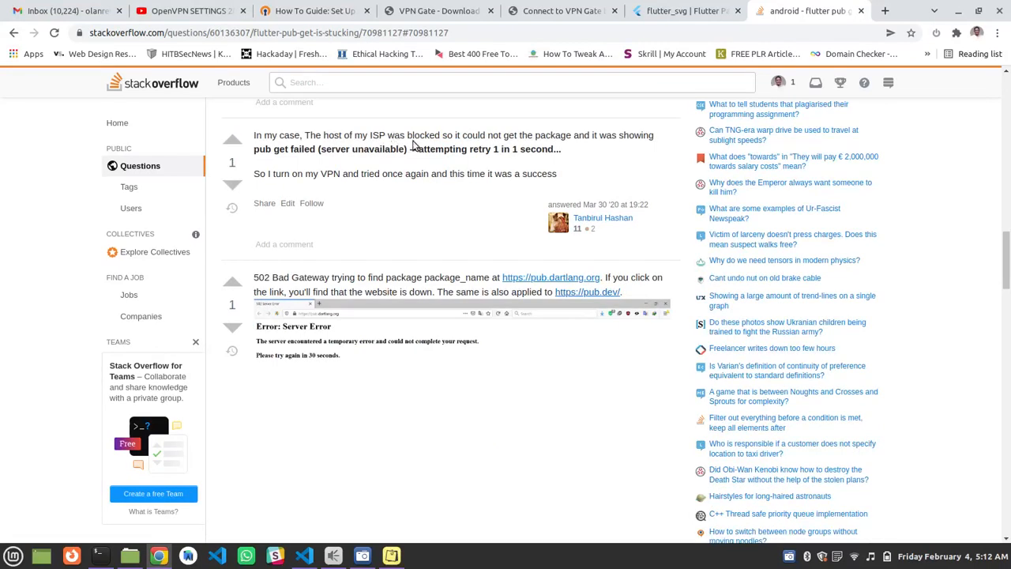
{"action": "mouse_move", "coordinate": [535, 142]}
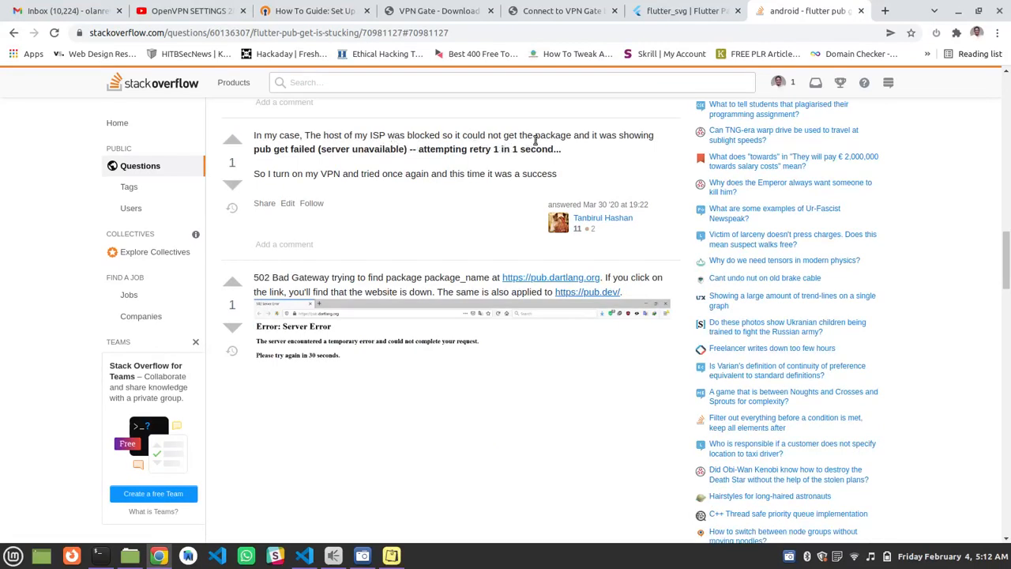
{"action": "mouse_move", "coordinate": [307, 193]}
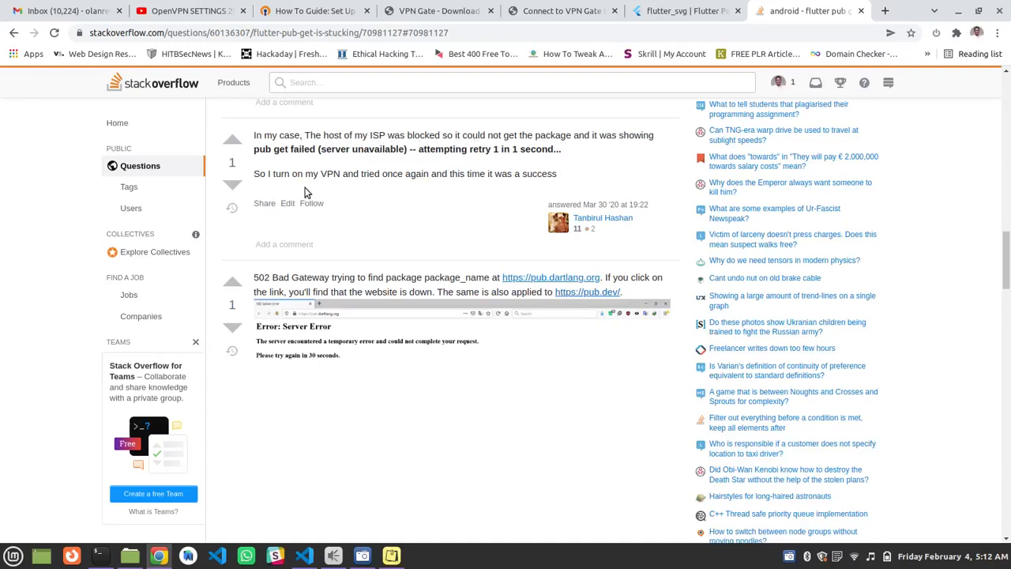
{"action": "mouse_move", "coordinate": [307, 193]}
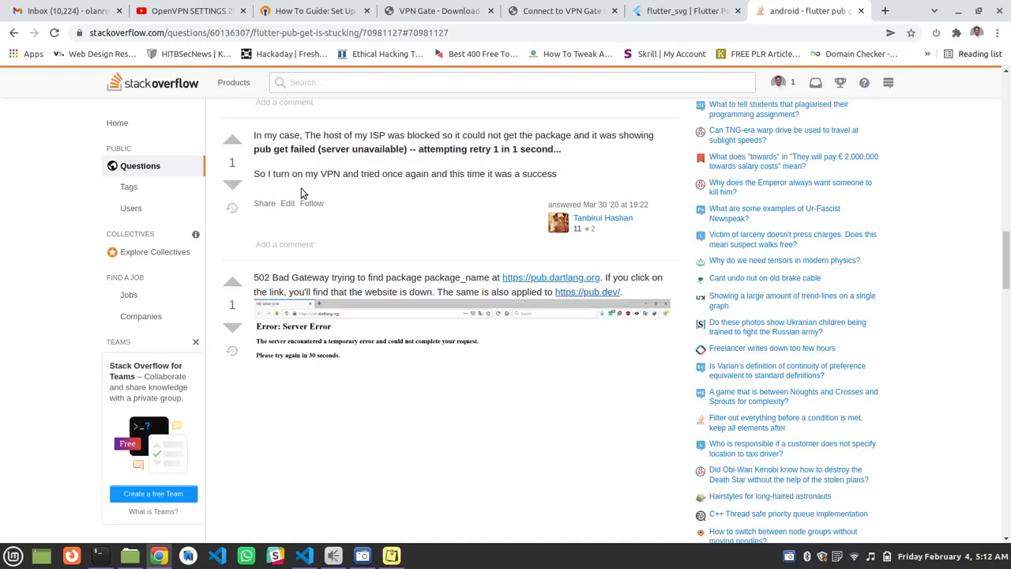
{"action": "mouse_move", "coordinate": [561, 177]}
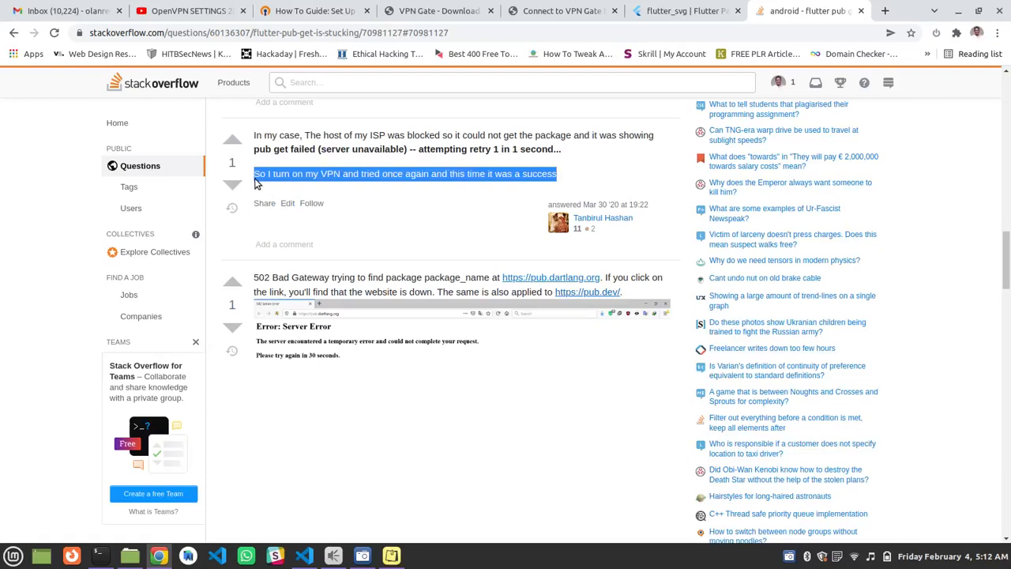
{"action": "mouse_move", "coordinate": [395, 187]}
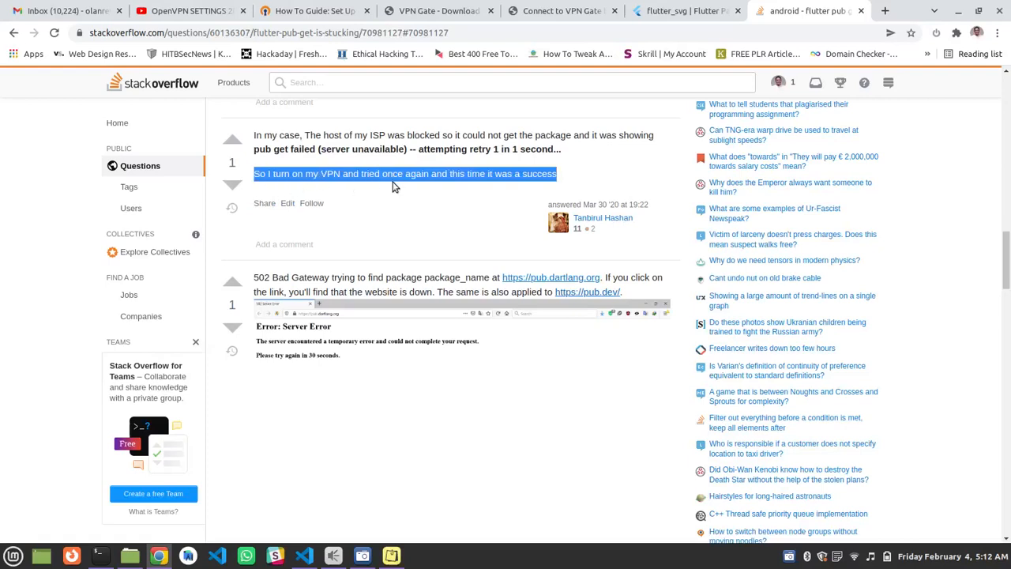
{"action": "mouse_move", "coordinate": [487, 186]}
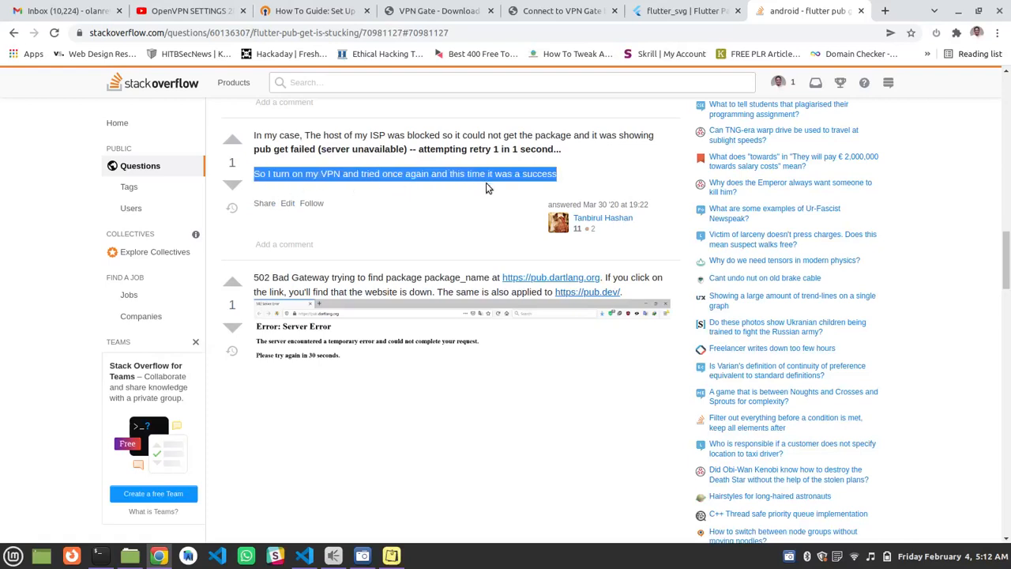
{"action": "left_click", "coordinate": [417, 172]}
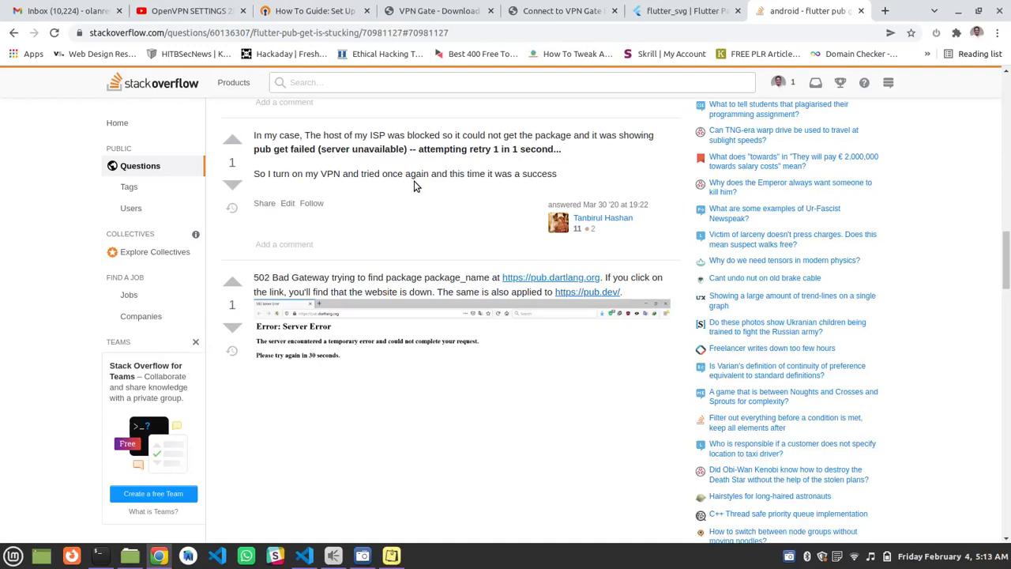
{"action": "mouse_move", "coordinate": [392, 457]}
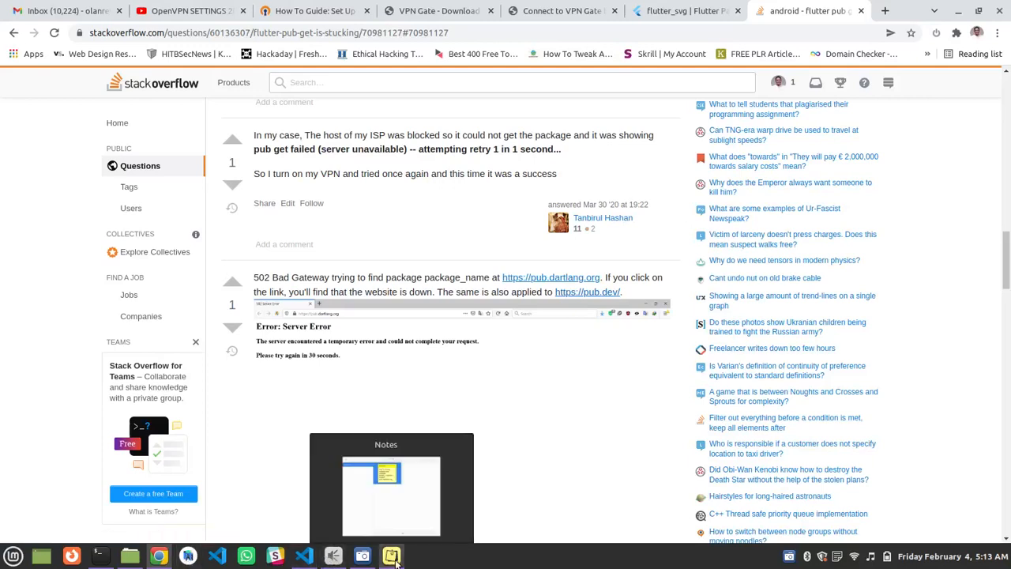
{"action": "left_click", "coordinate": [392, 556]}
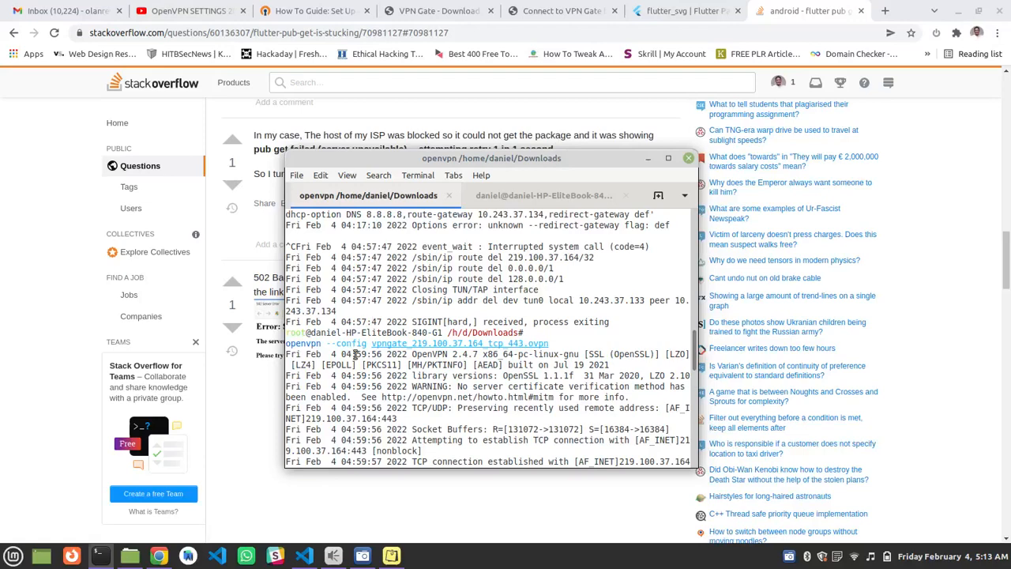
{"action": "scroll", "scroll_direction": "down", "scroll_amount": 3}
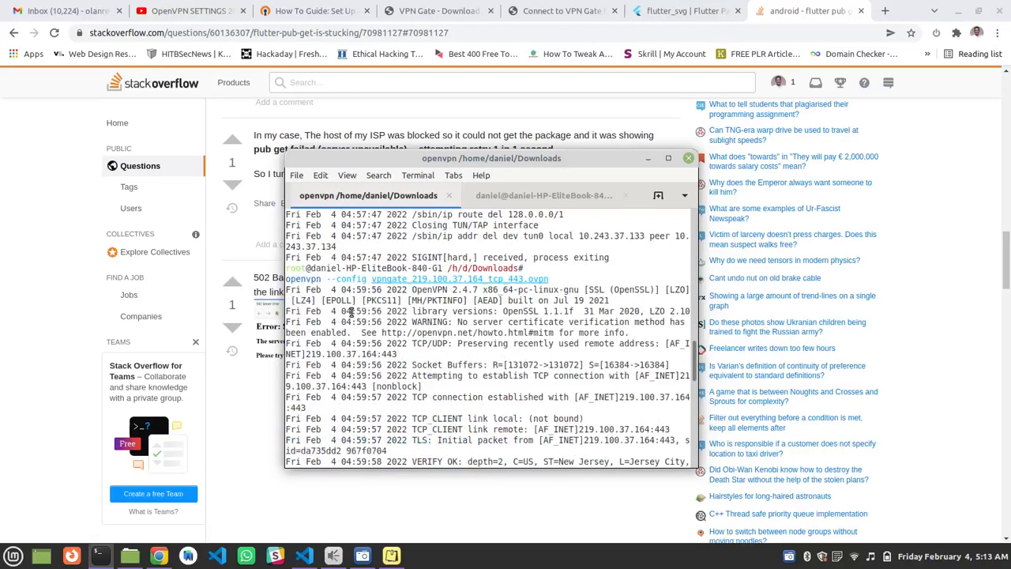
{"action": "mouse_move", "coordinate": [28, 215]}
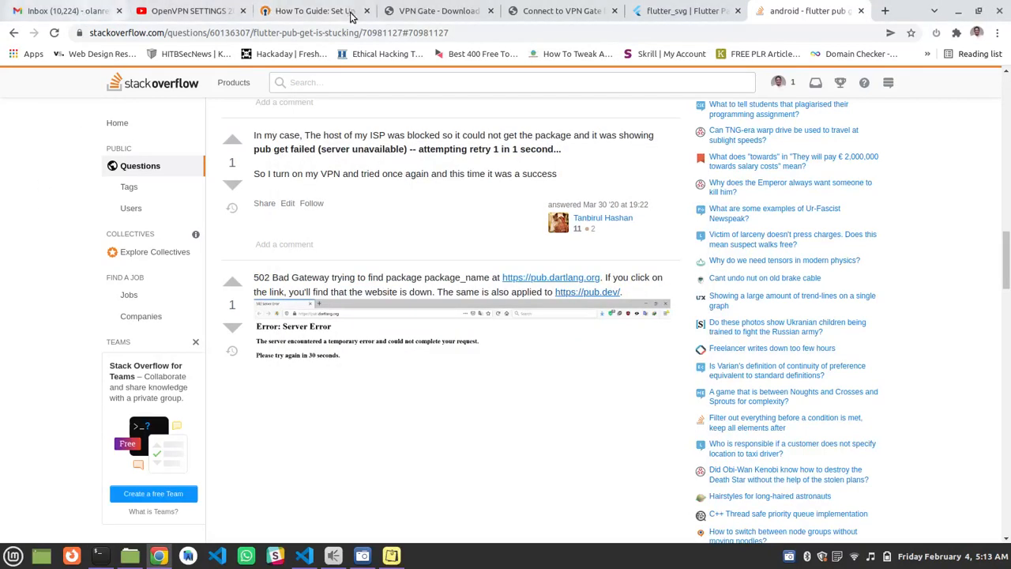
- View the OpenVPN config file links for the 219.100.37.164 VPN Gate server
{"action": "left_click", "coordinate": [436, 10]}
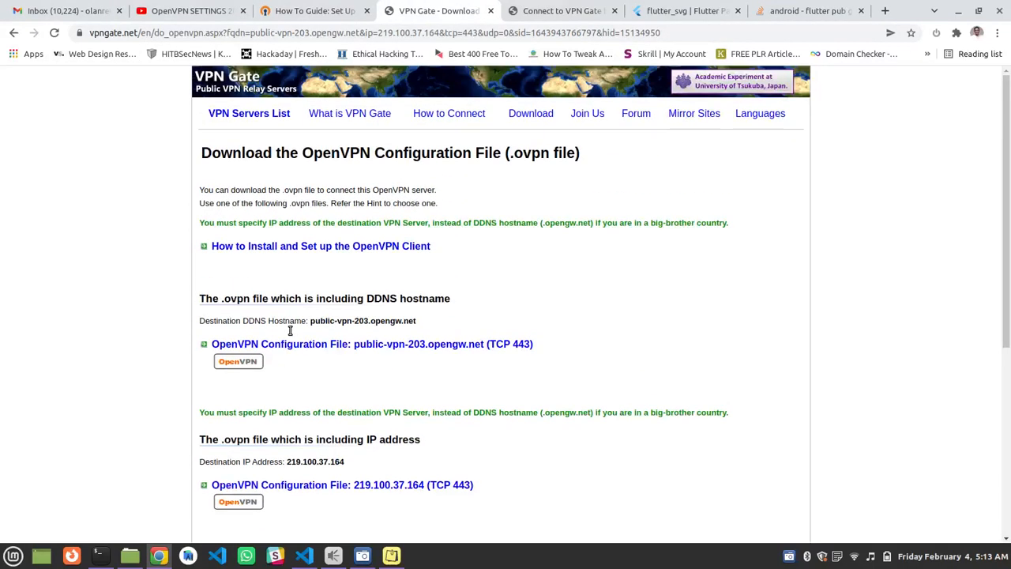
{"action": "scroll", "scroll_direction": "down", "scroll_amount": 3}
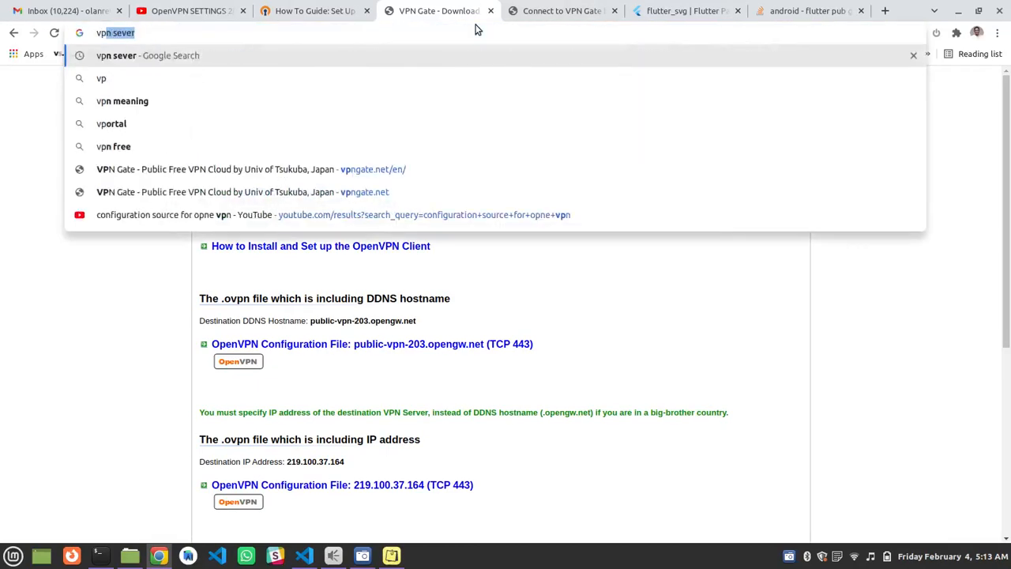
- Search Google for 'vpngate'
{"action": "type", "text": "vpng"}
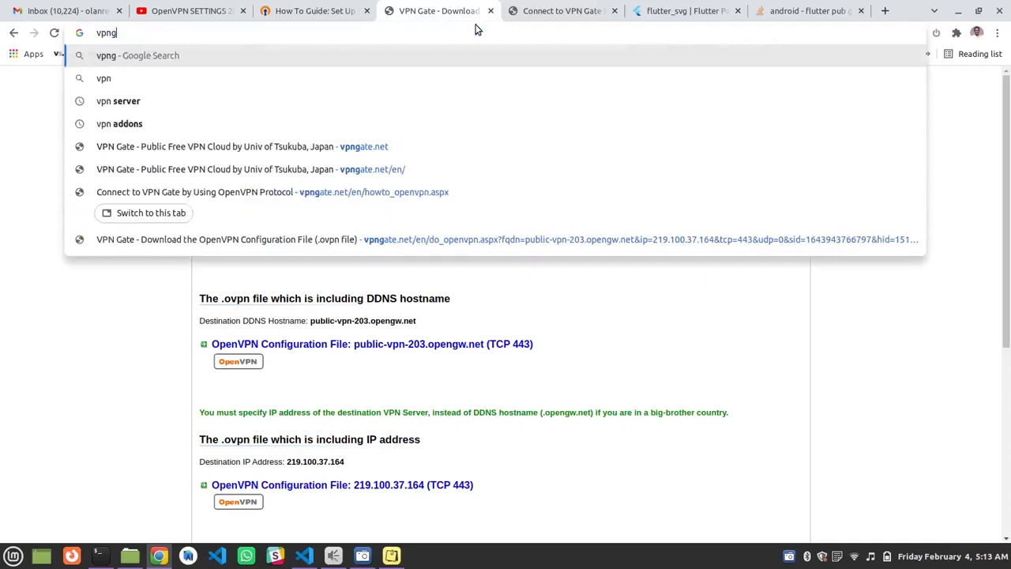
{"action": "type", "text": "ate"}
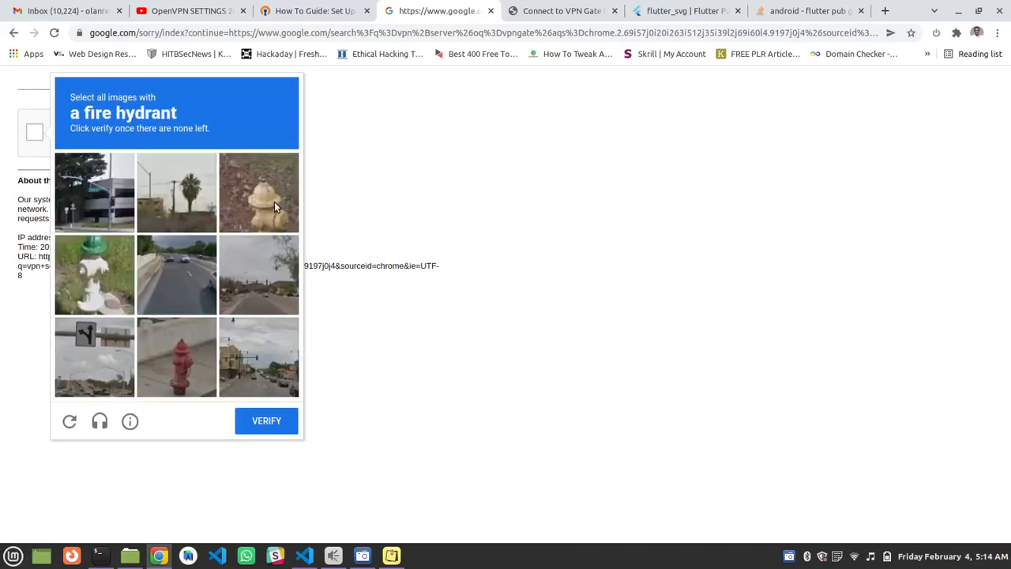
- Pass the fire hydrant reCAPTCHA to reach the results listing VPN Gate
{"action": "left_click", "coordinate": [177, 357]}
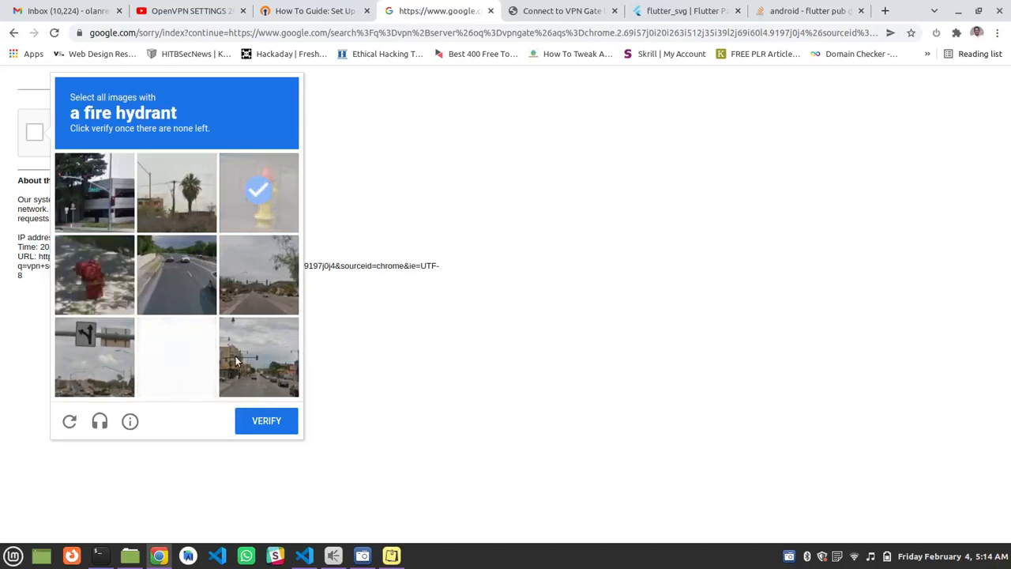
{"action": "left_click", "coordinate": [94, 275]}
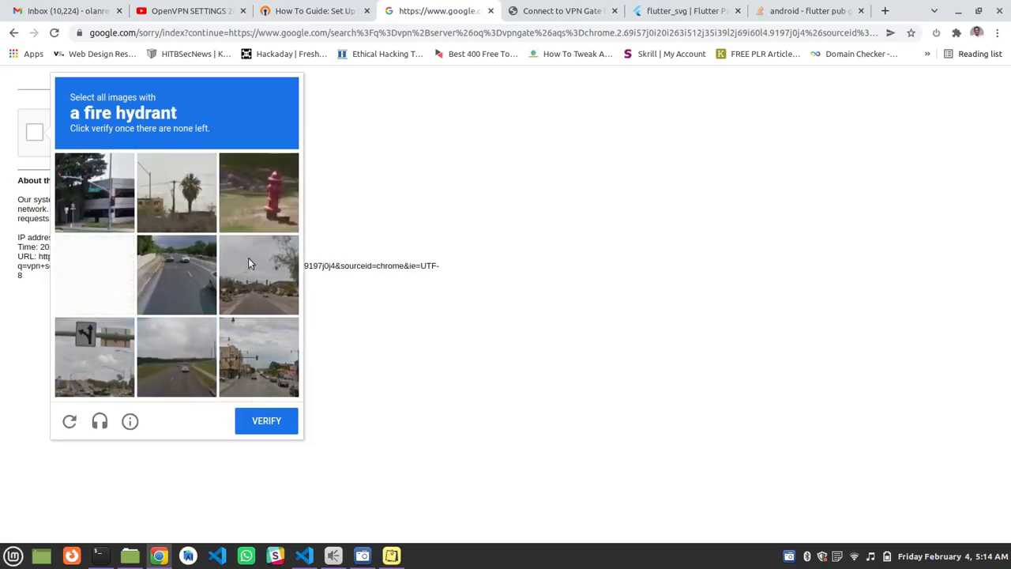
{"action": "left_click", "coordinate": [94, 275]}
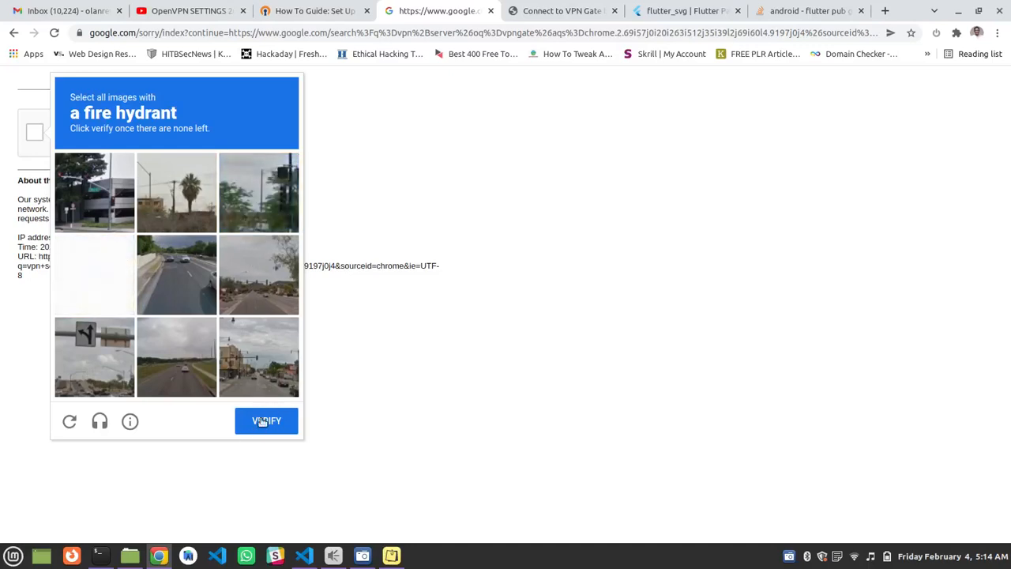
{"action": "left_click", "coordinate": [95, 275]}
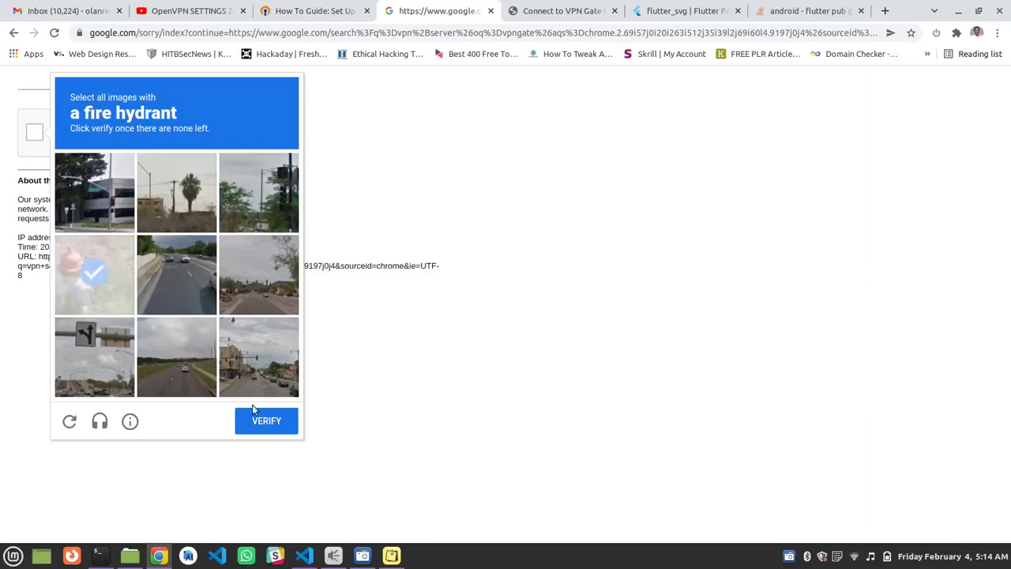
{"action": "left_click", "coordinate": [95, 275]}
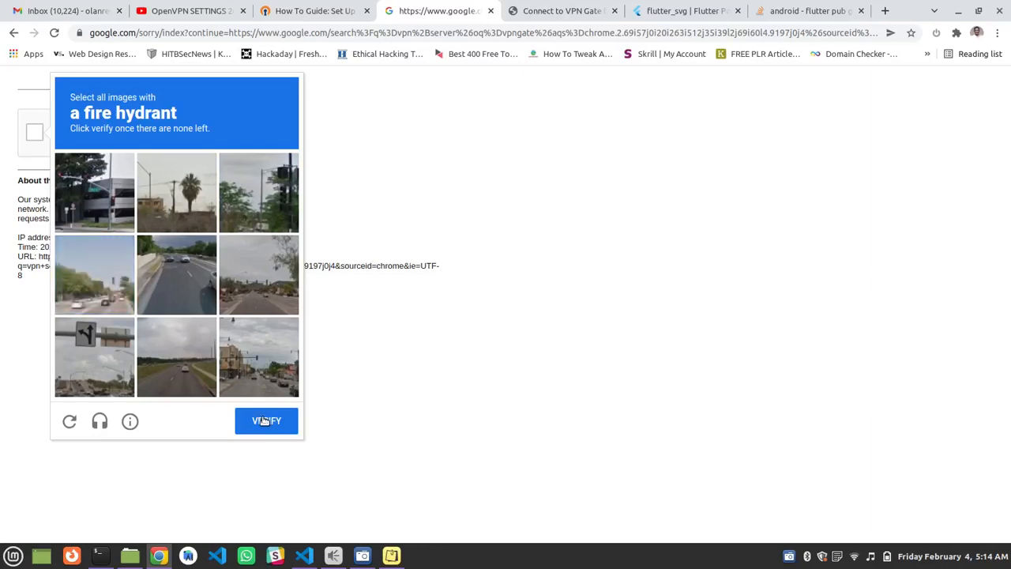
{"action": "left_click", "coordinate": [266, 420]}
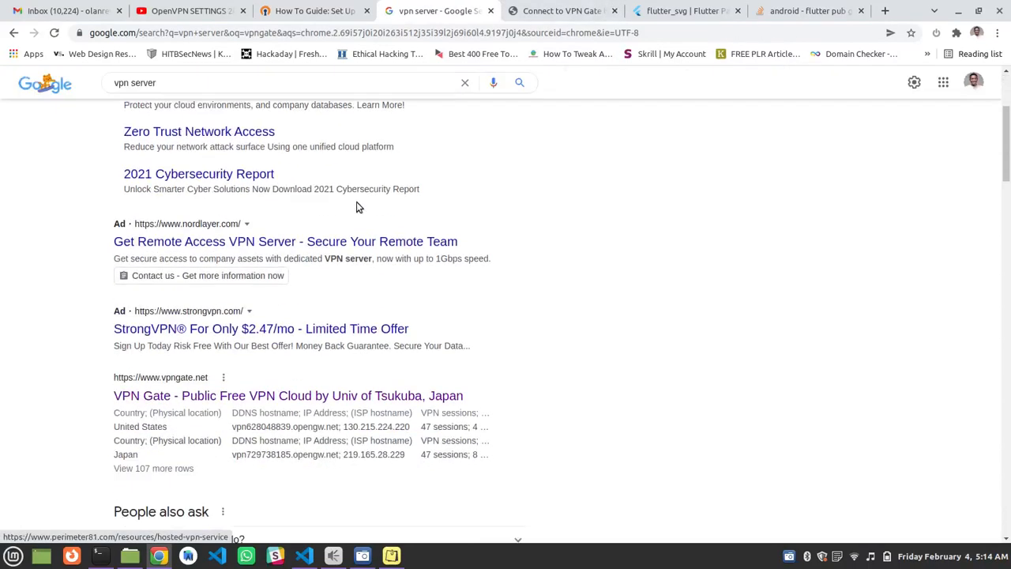
- Download the TCP 443 OpenVPN config file for the public-vpn-180 (219.100.37.144) server
{"action": "scroll", "scroll_direction": "down", "scroll_amount": 3}
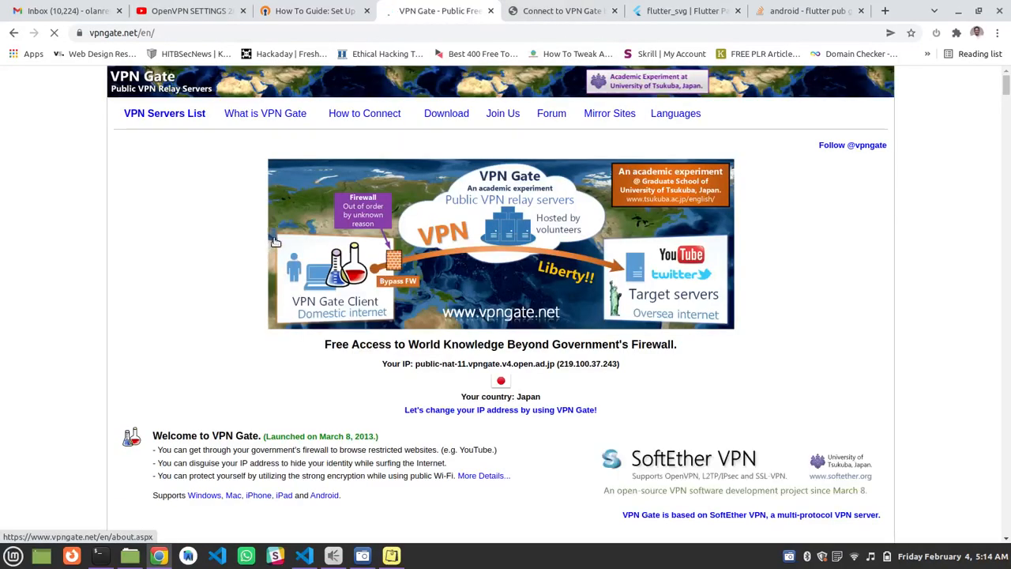
{"action": "scroll", "scroll_direction": "down", "scroll_amount": 3}
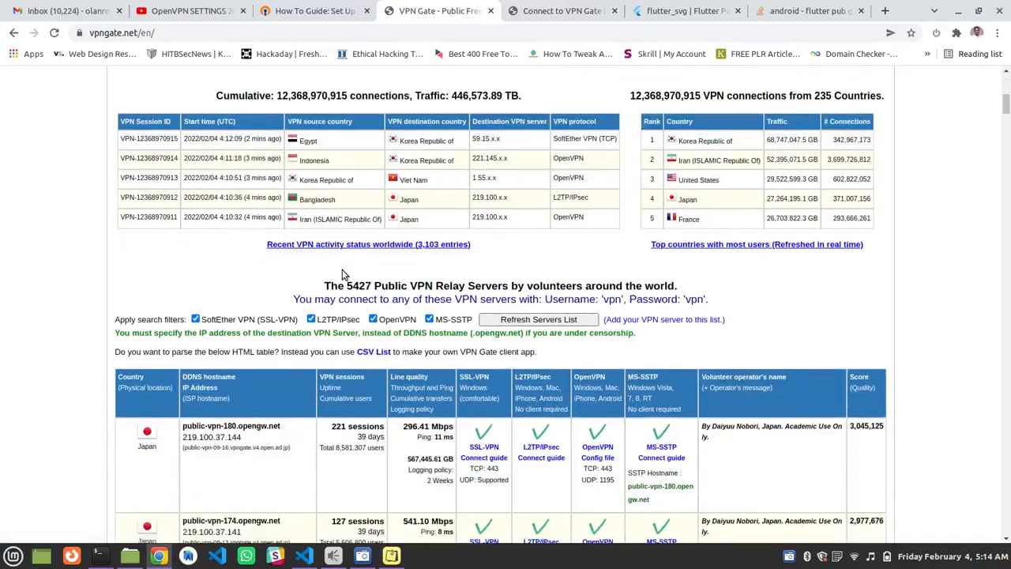
{"action": "scroll", "scroll_direction": "down", "scroll_amount": 3}
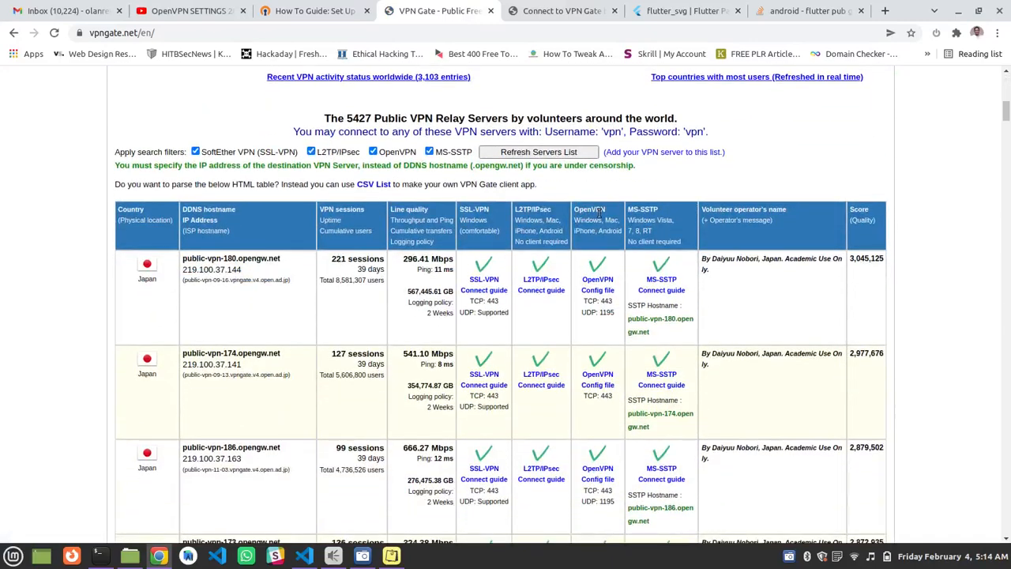
{"action": "scroll", "scroll_direction": "down", "scroll_amount": 3}
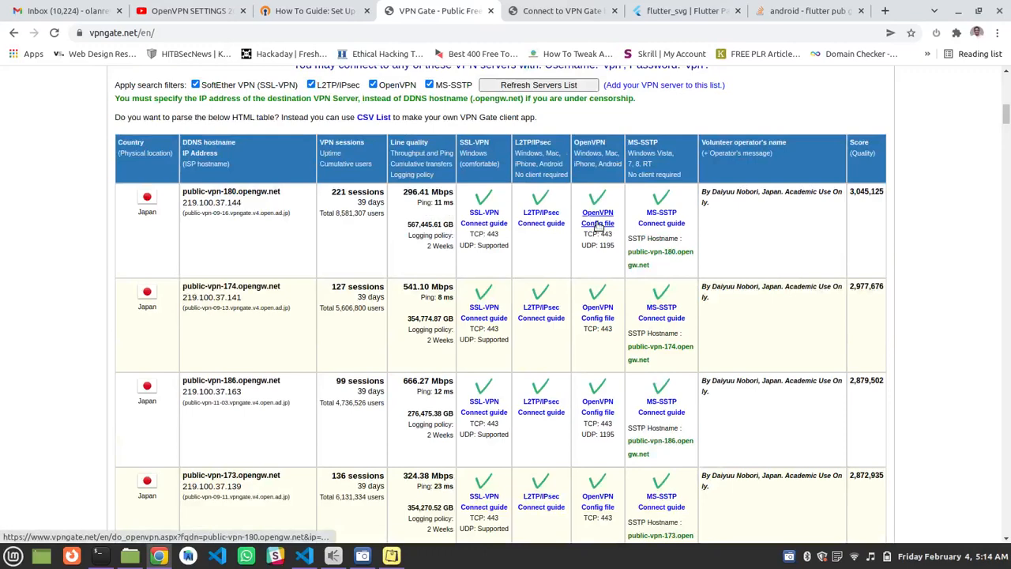
{"action": "left_click", "coordinate": [597, 218]}
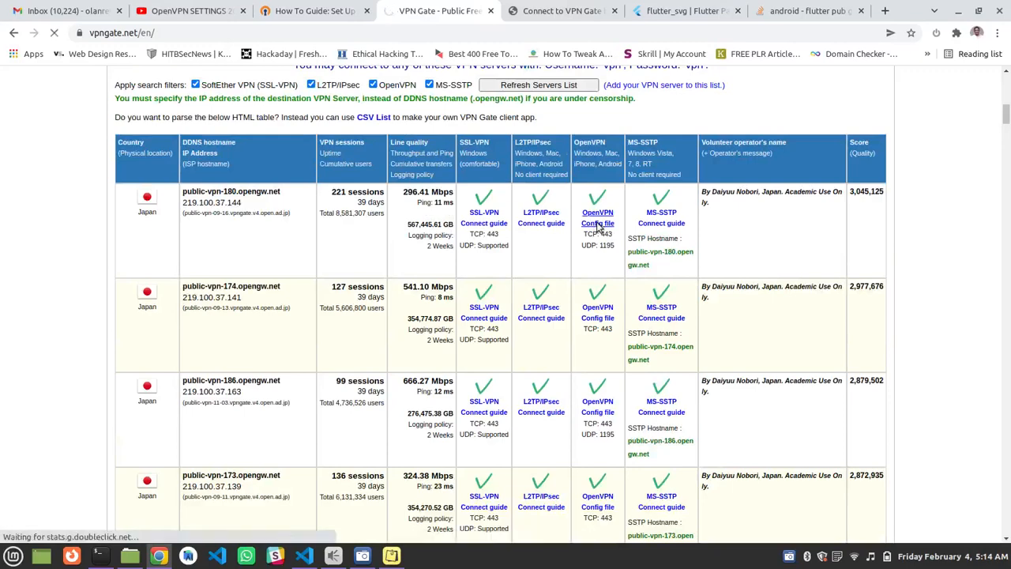
{"action": "left_click", "coordinate": [598, 223]}
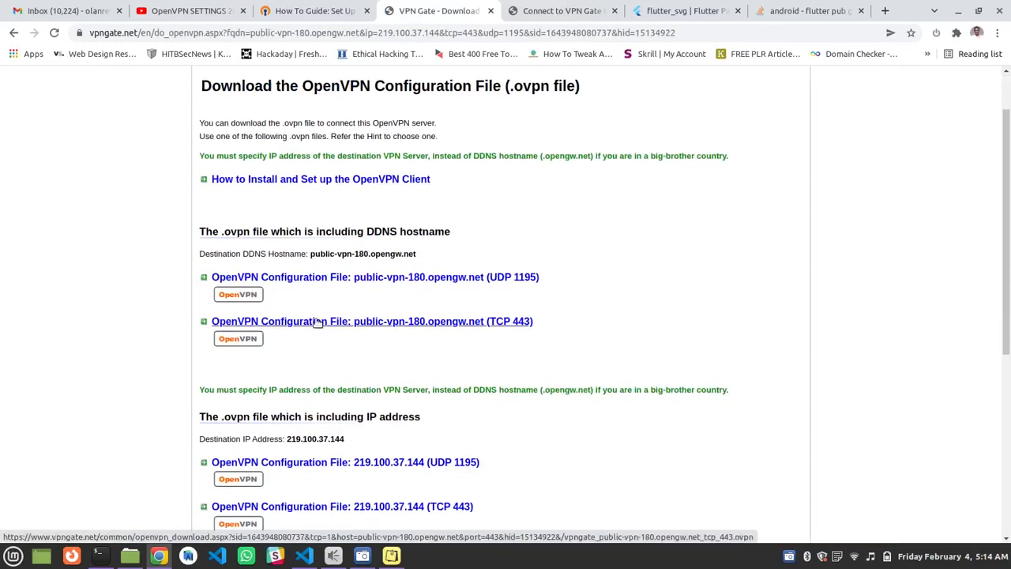
{"action": "left_click", "coordinate": [371, 321]}
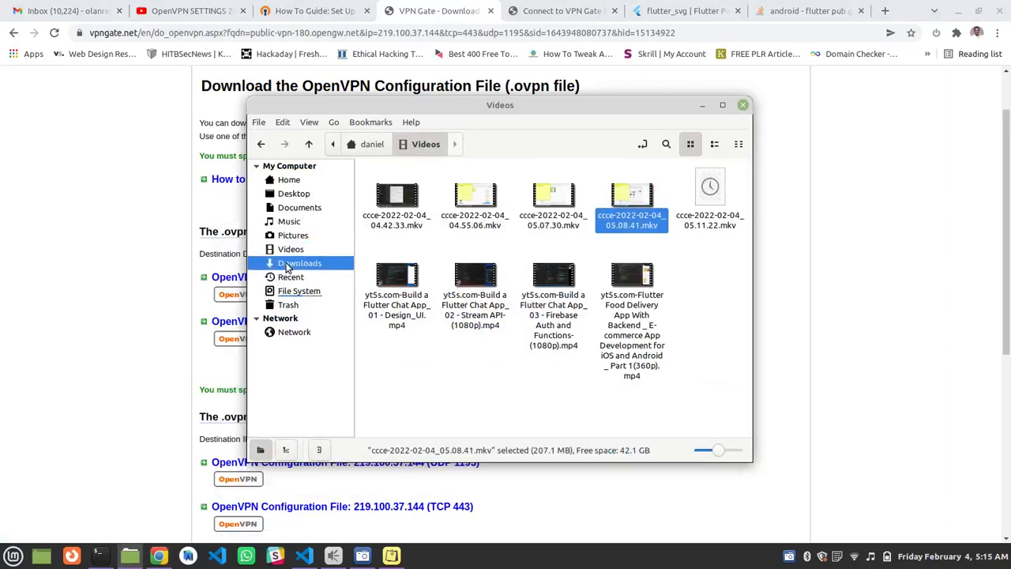
- Go into the Downloads folder holding the .ovpn file
{"action": "left_click", "coordinate": [300, 262]}
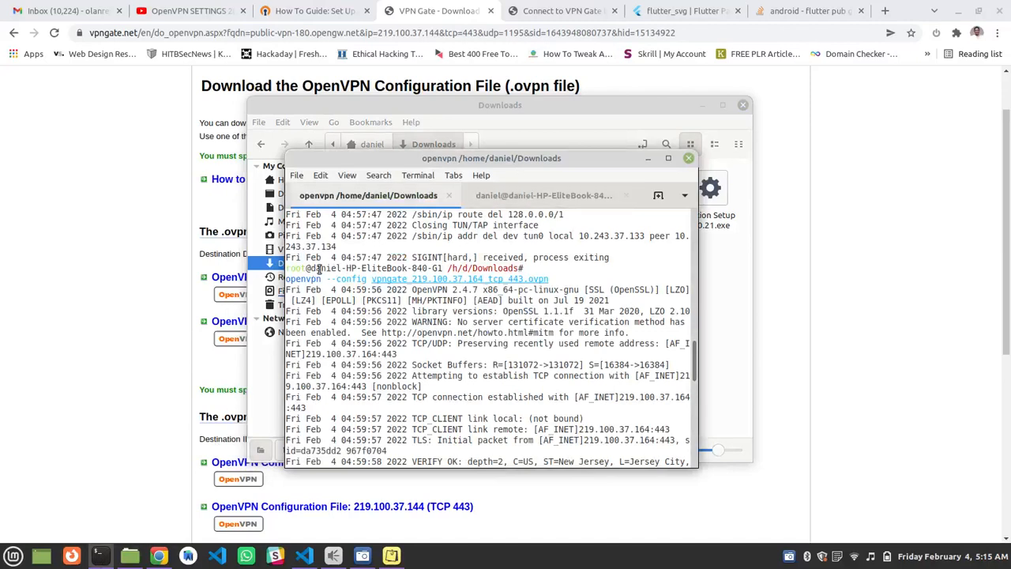
{"action": "mouse_move", "coordinate": [367, 281]}
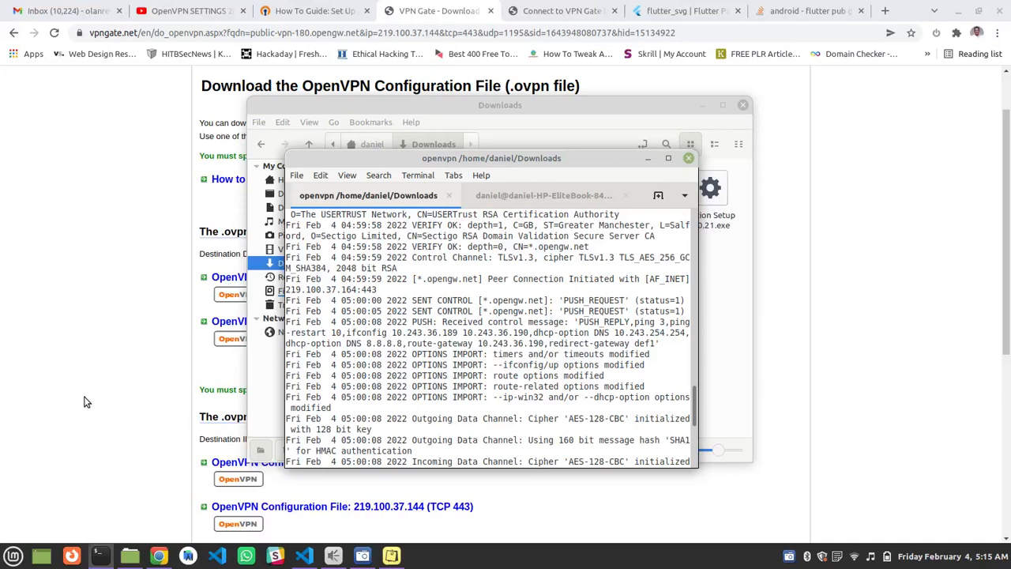
{"action": "mouse_move", "coordinate": [79, 384]}
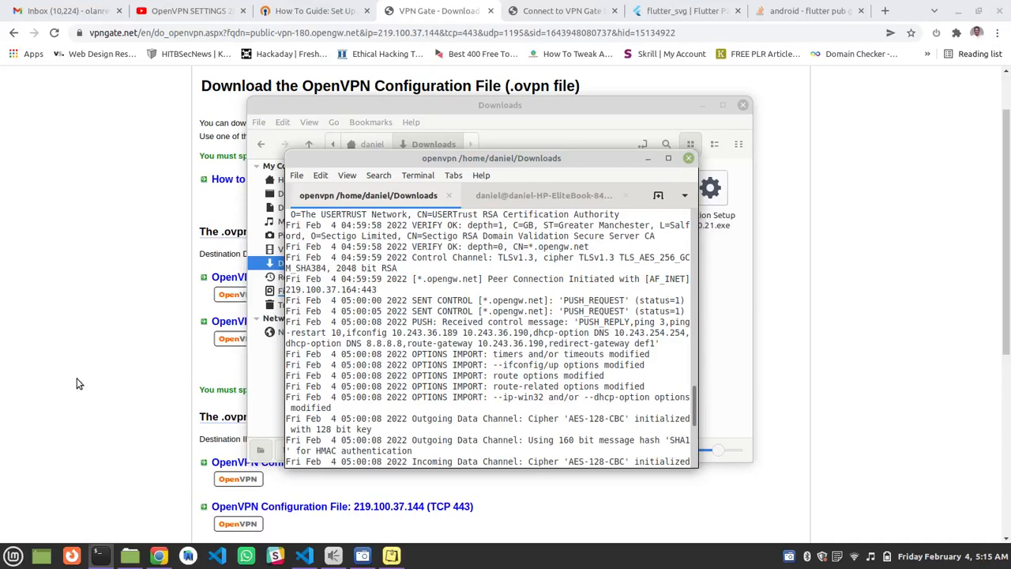
{"action": "mouse_move", "coordinate": [66, 377]}
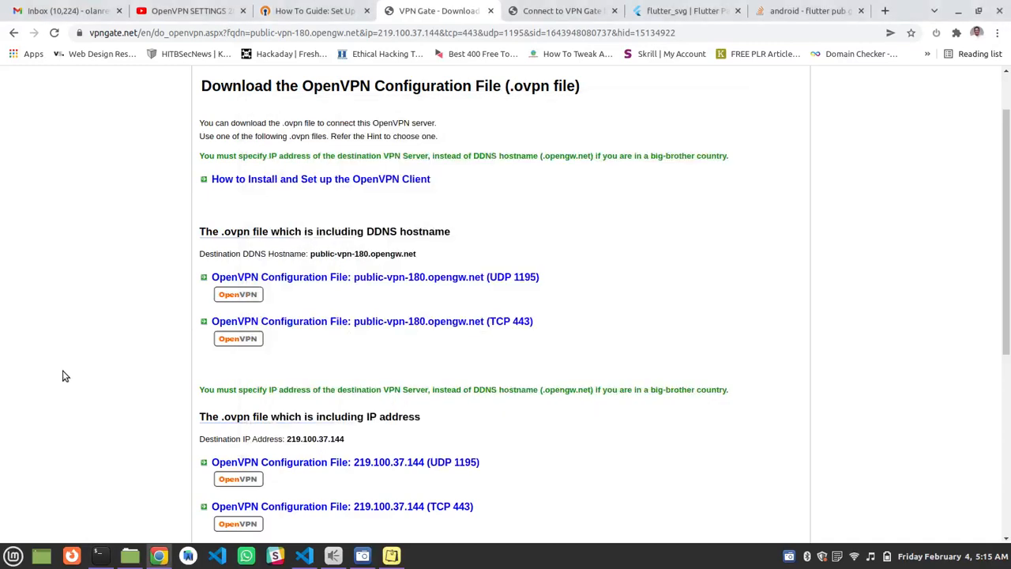
- Switch to the Flutter project's pubspec.yaml in Visual Studio Code
{"action": "left_click", "coordinate": [303, 557]}
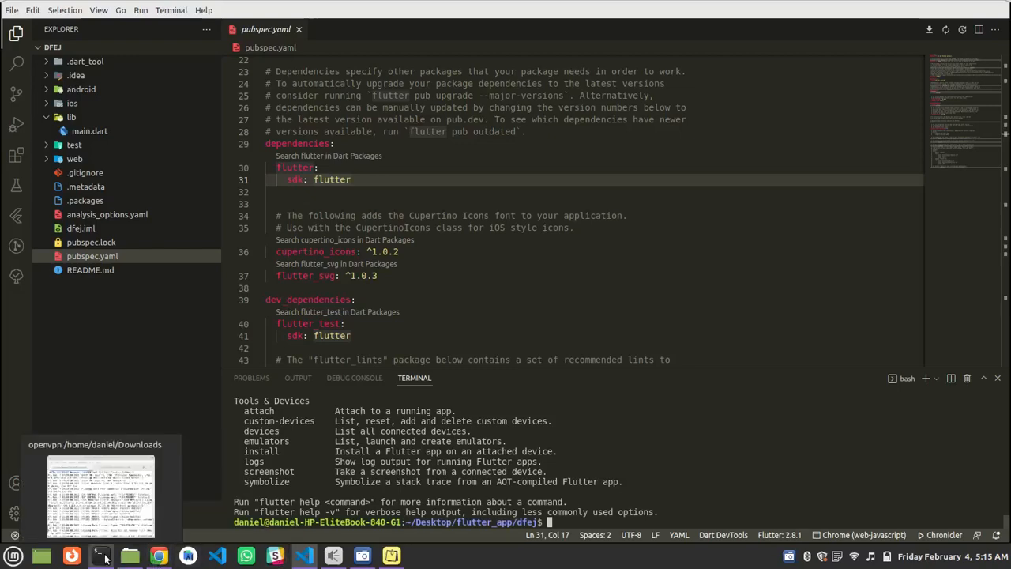
- Restore the terminal running the OpenVPN connection over the editor
{"action": "left_click", "coordinate": [101, 490]}
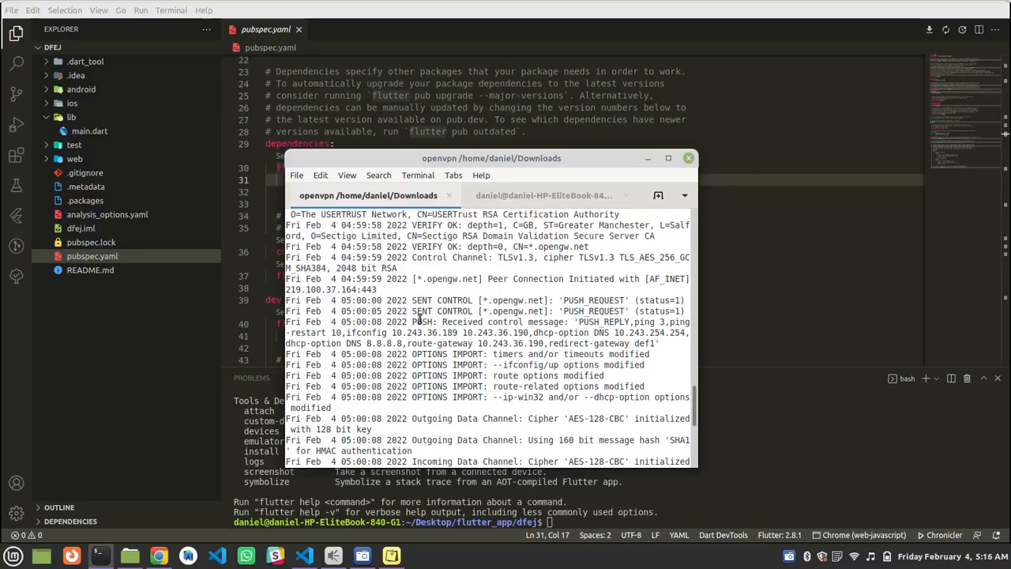
{"action": "mouse_move", "coordinate": [544, 196]}
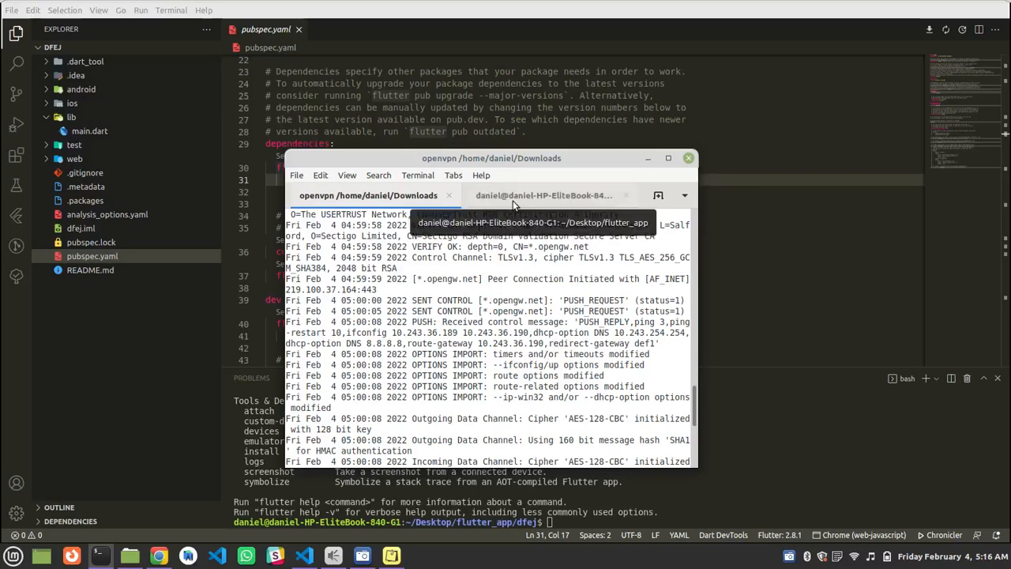